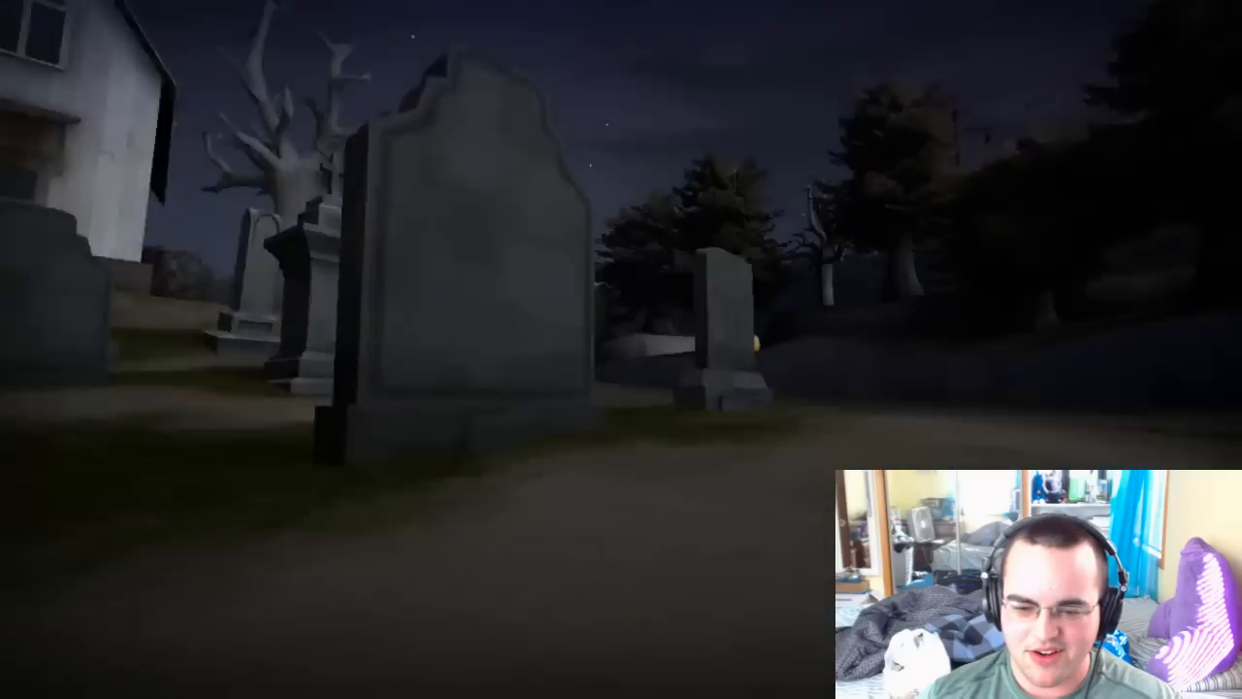
mouse_move(621, 349)
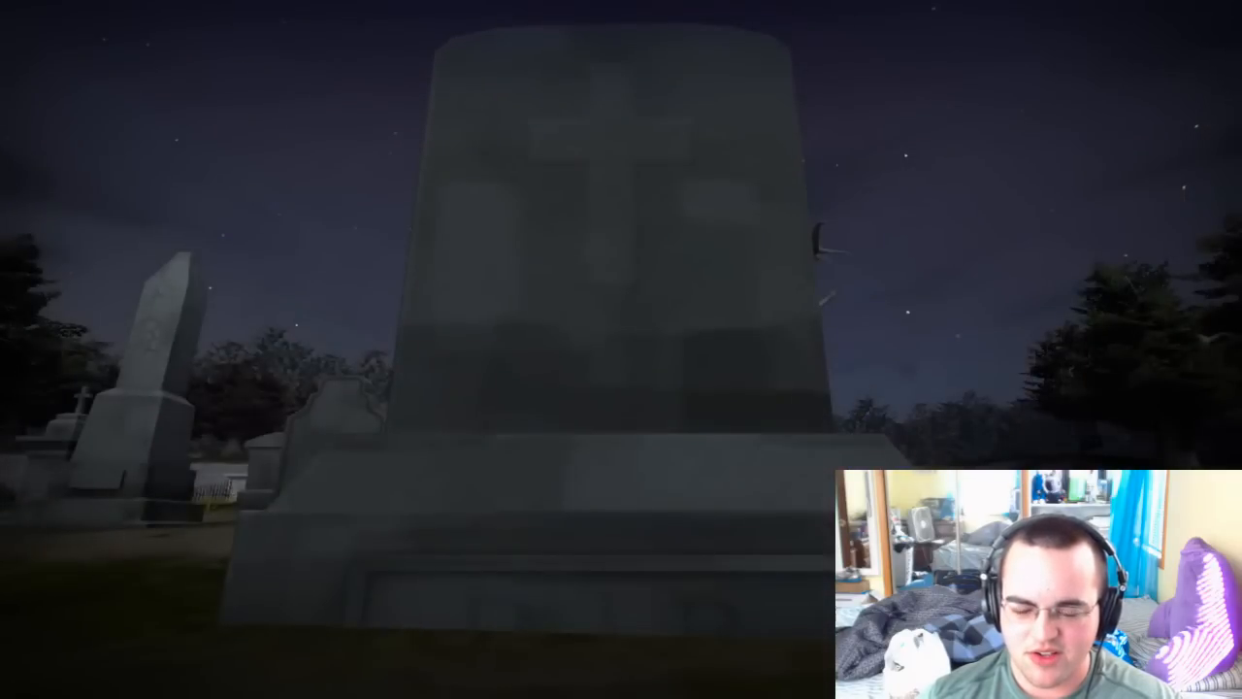